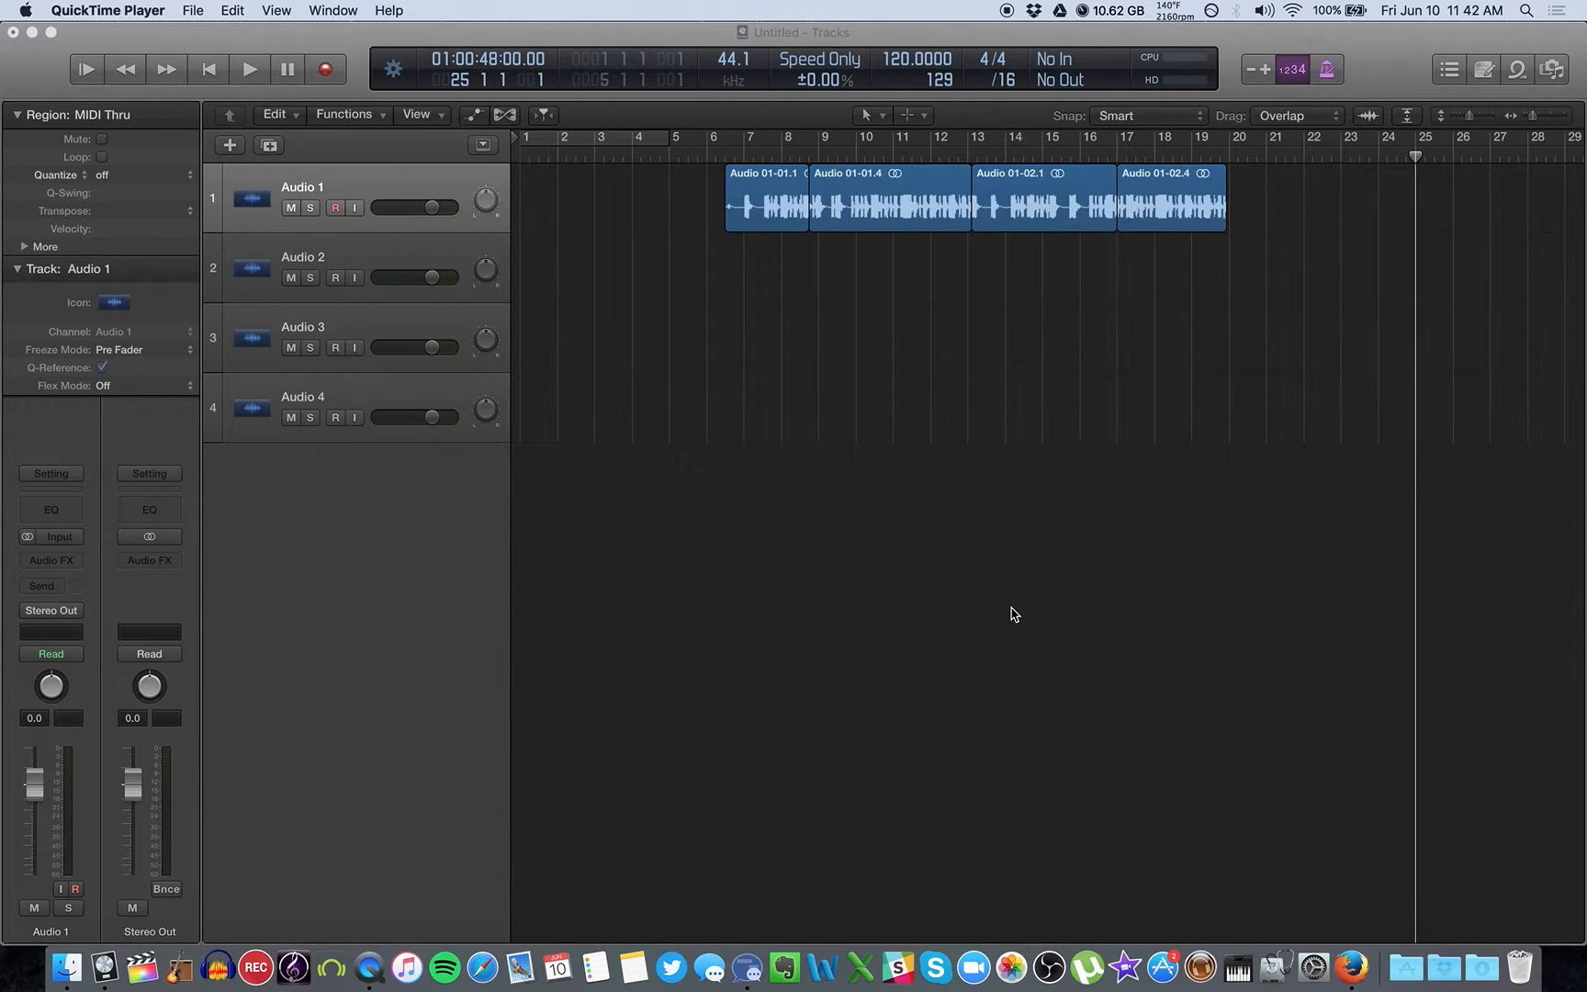
mouse_move(970, 417)
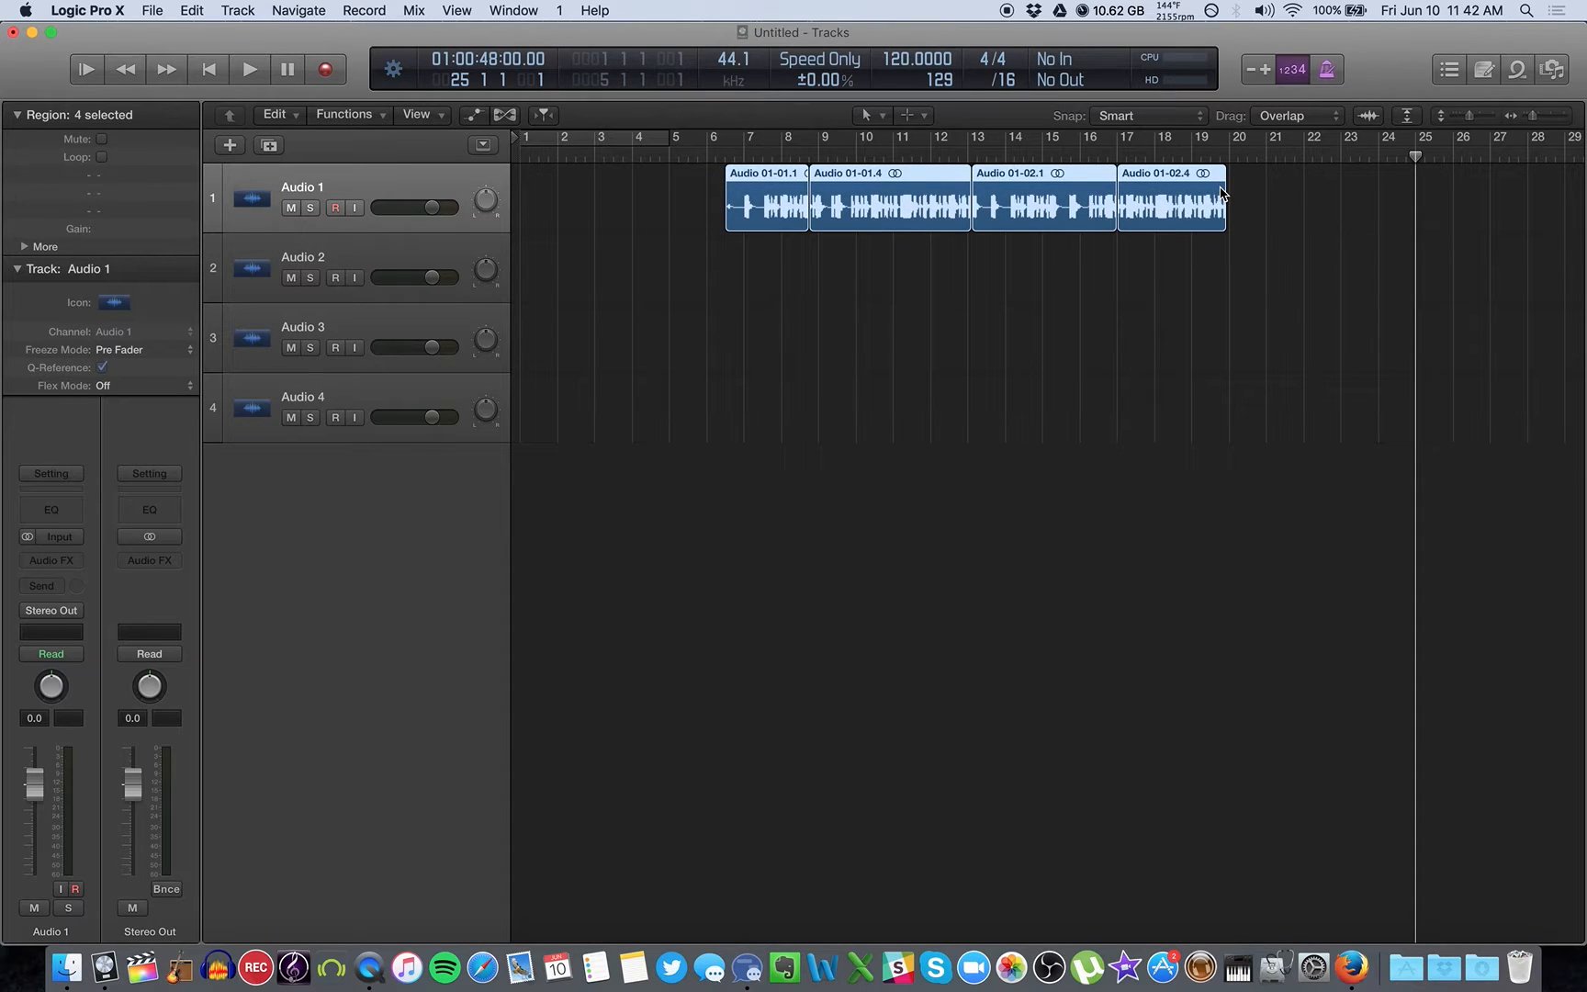
Step: Deselect the four takes now sitting on Audio 1 through Audio 4 at bar 7
click(920, 325)
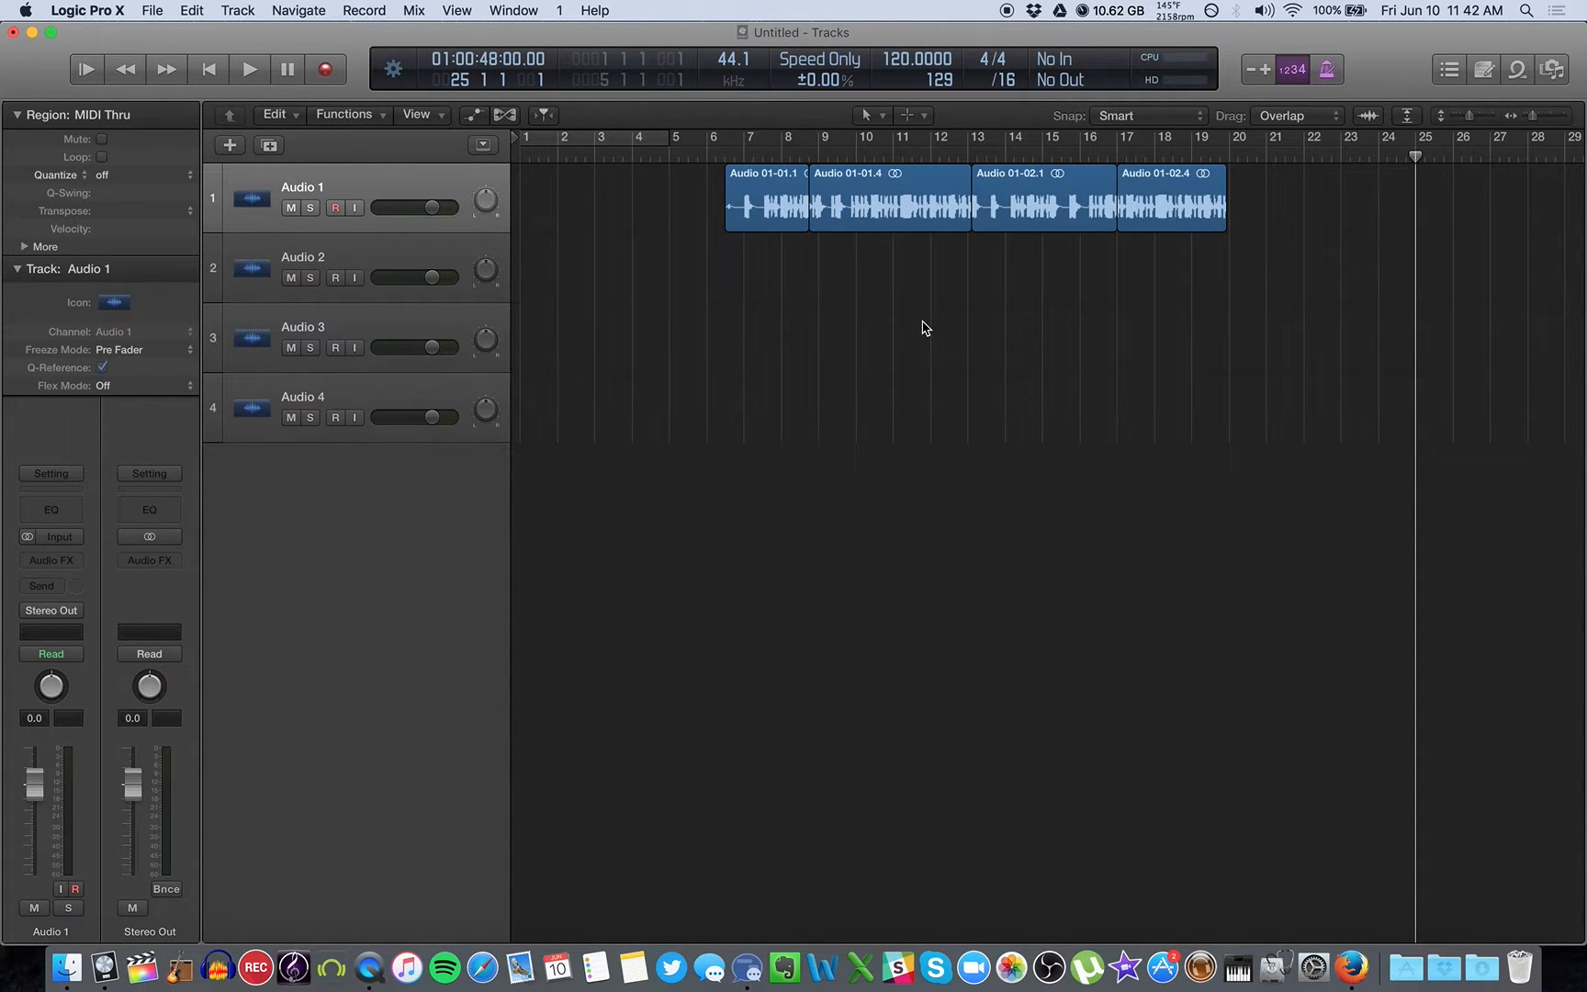
mouse_move(904, 226)
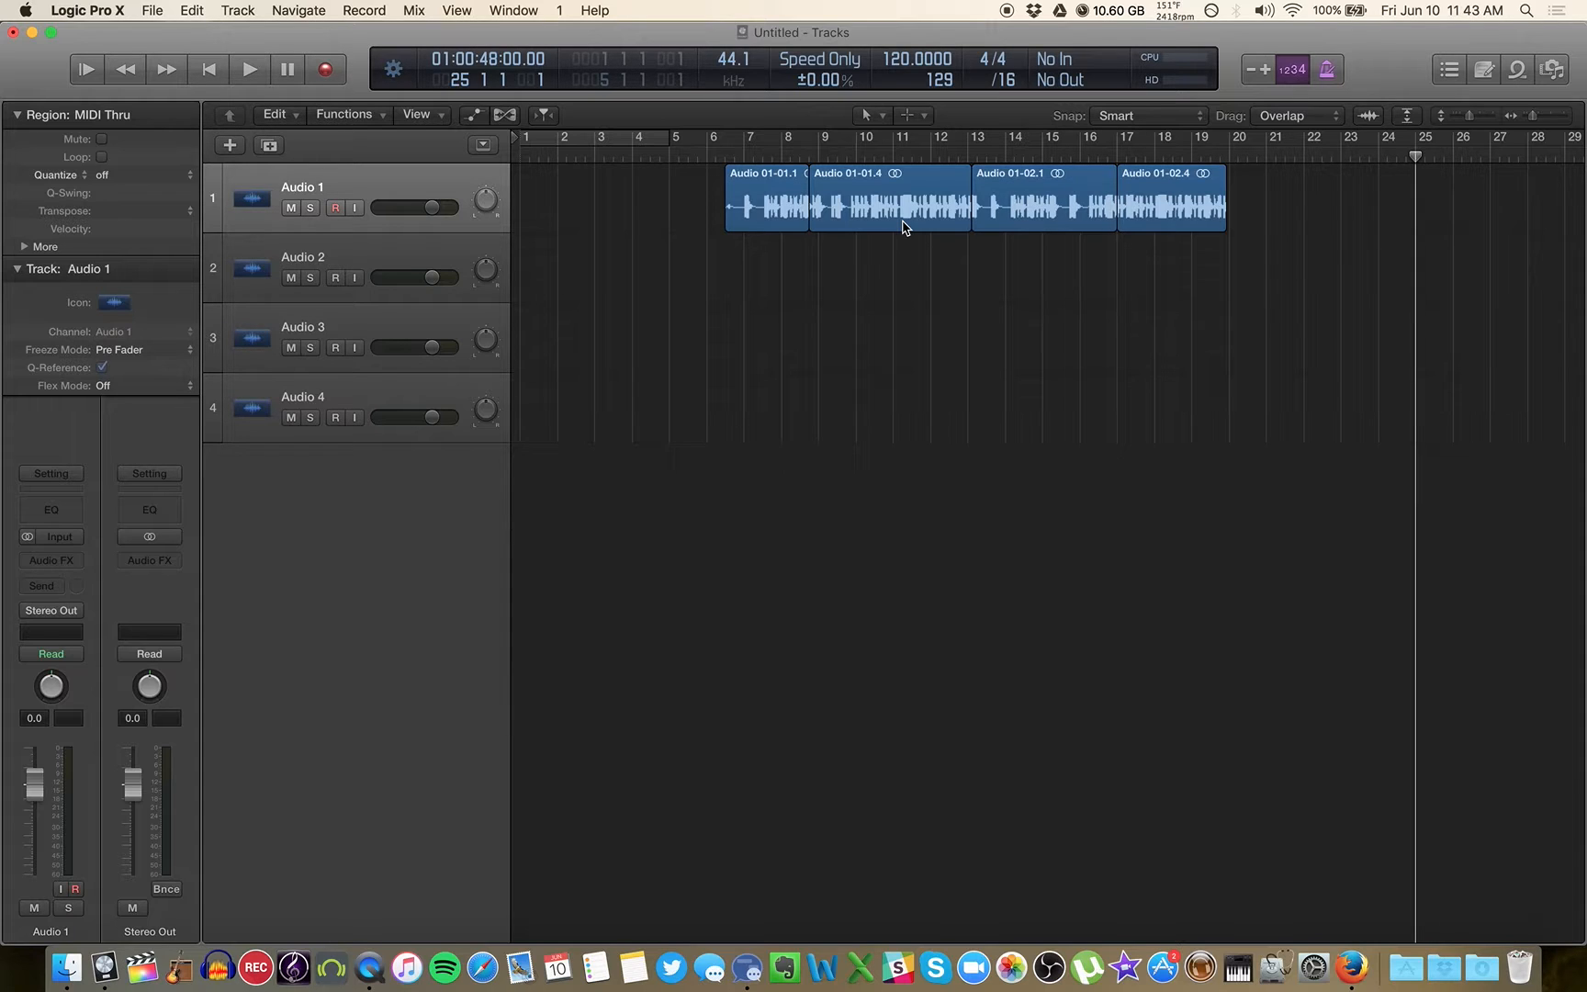
mouse_move(810, 345)
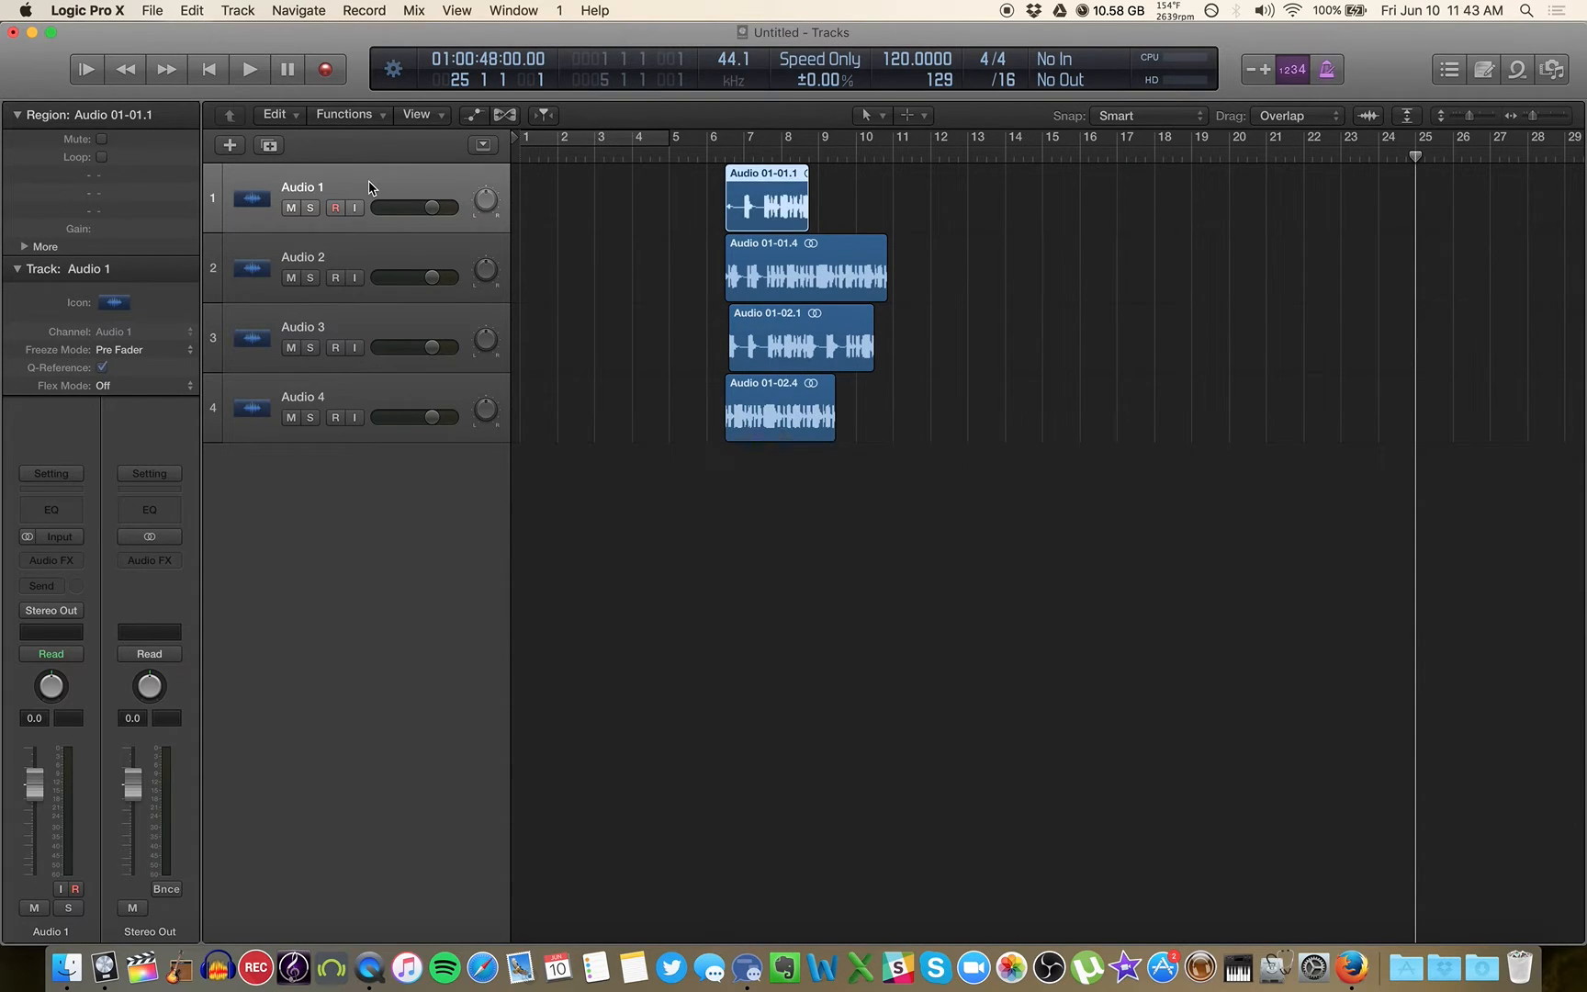
mouse_move(395, 193)
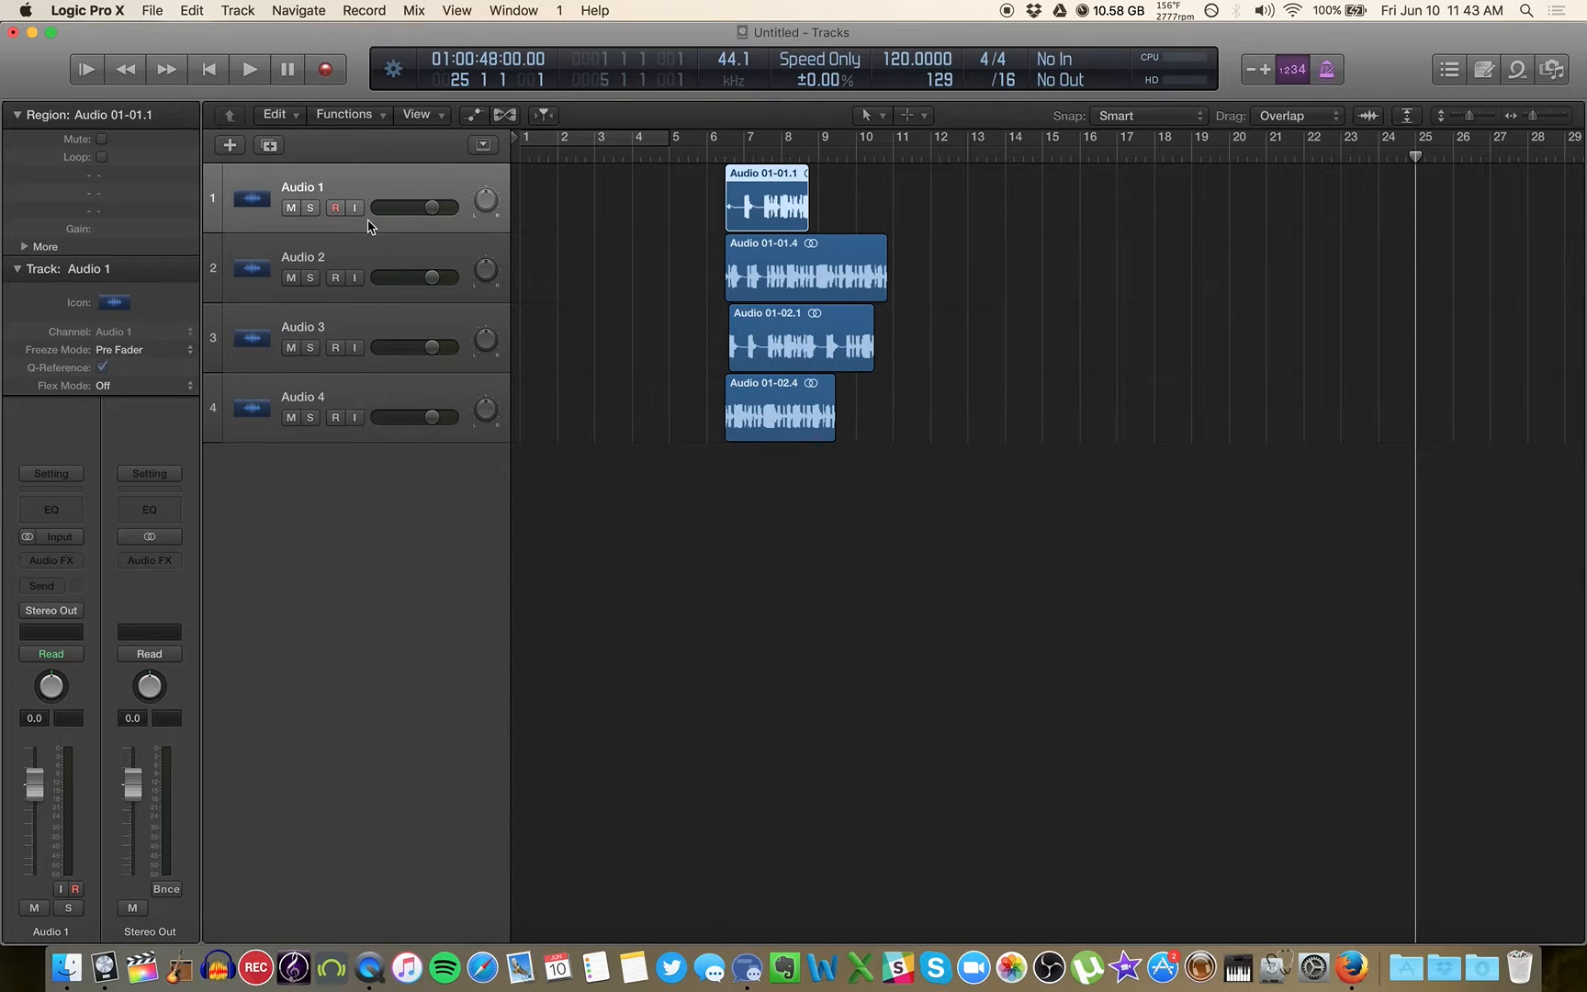
mouse_move(365, 193)
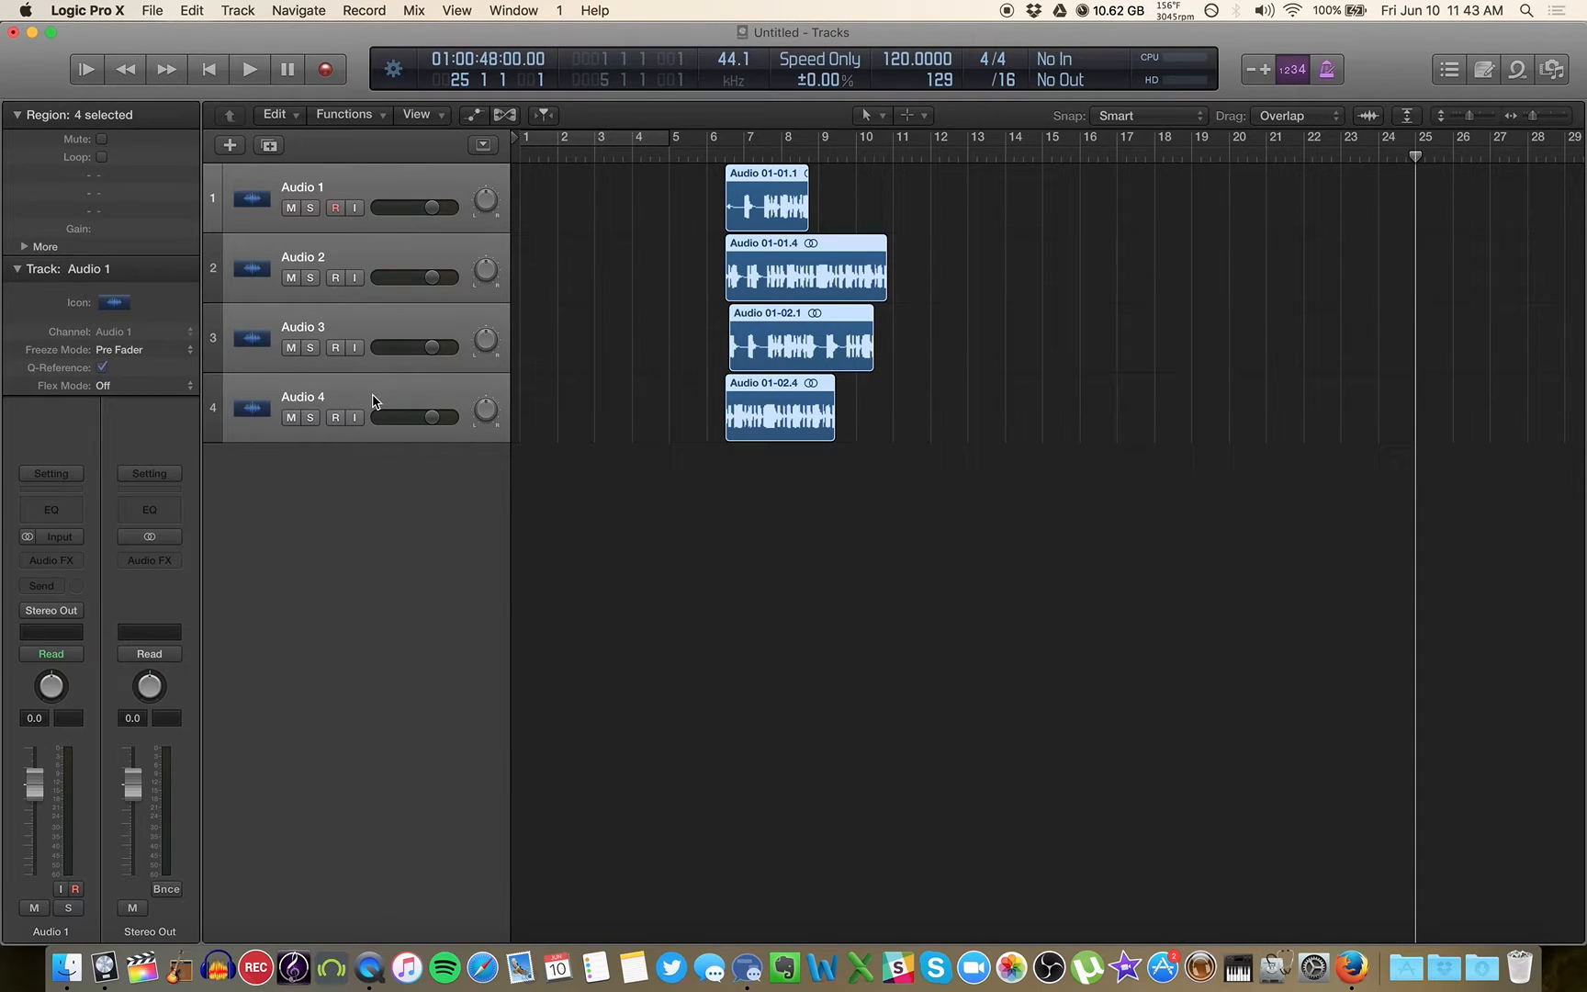
Step: Start Create Track Stack from the Audio 4 header with Summing Stack selected
right_click(375, 402)
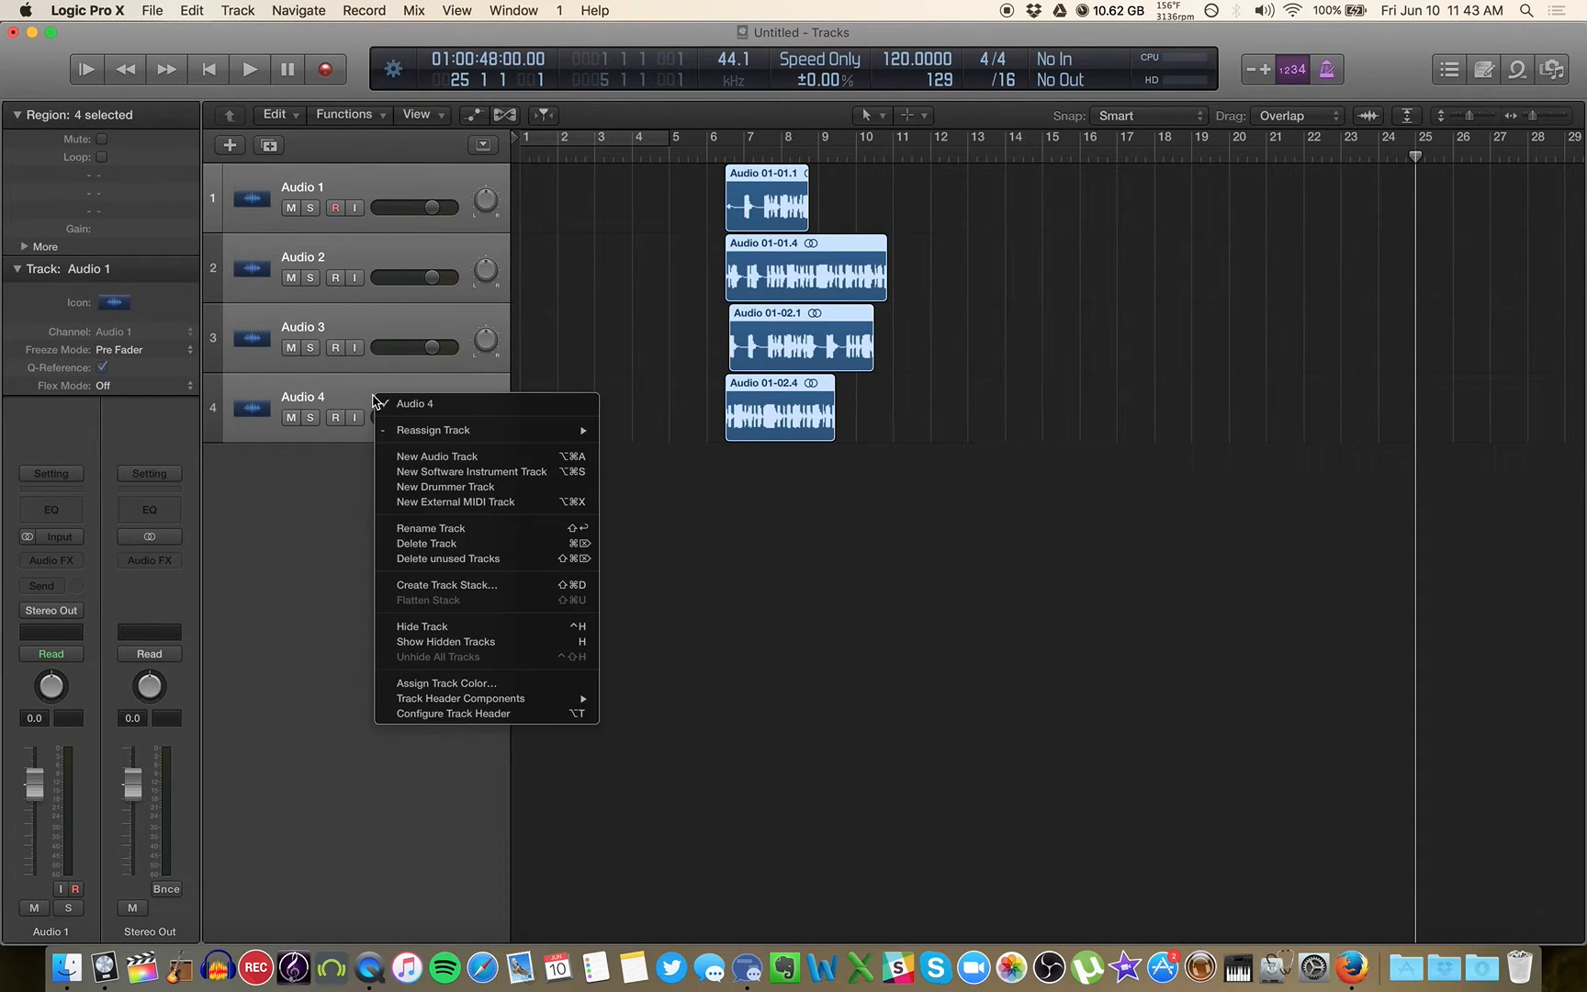
mouse_move(485, 584)
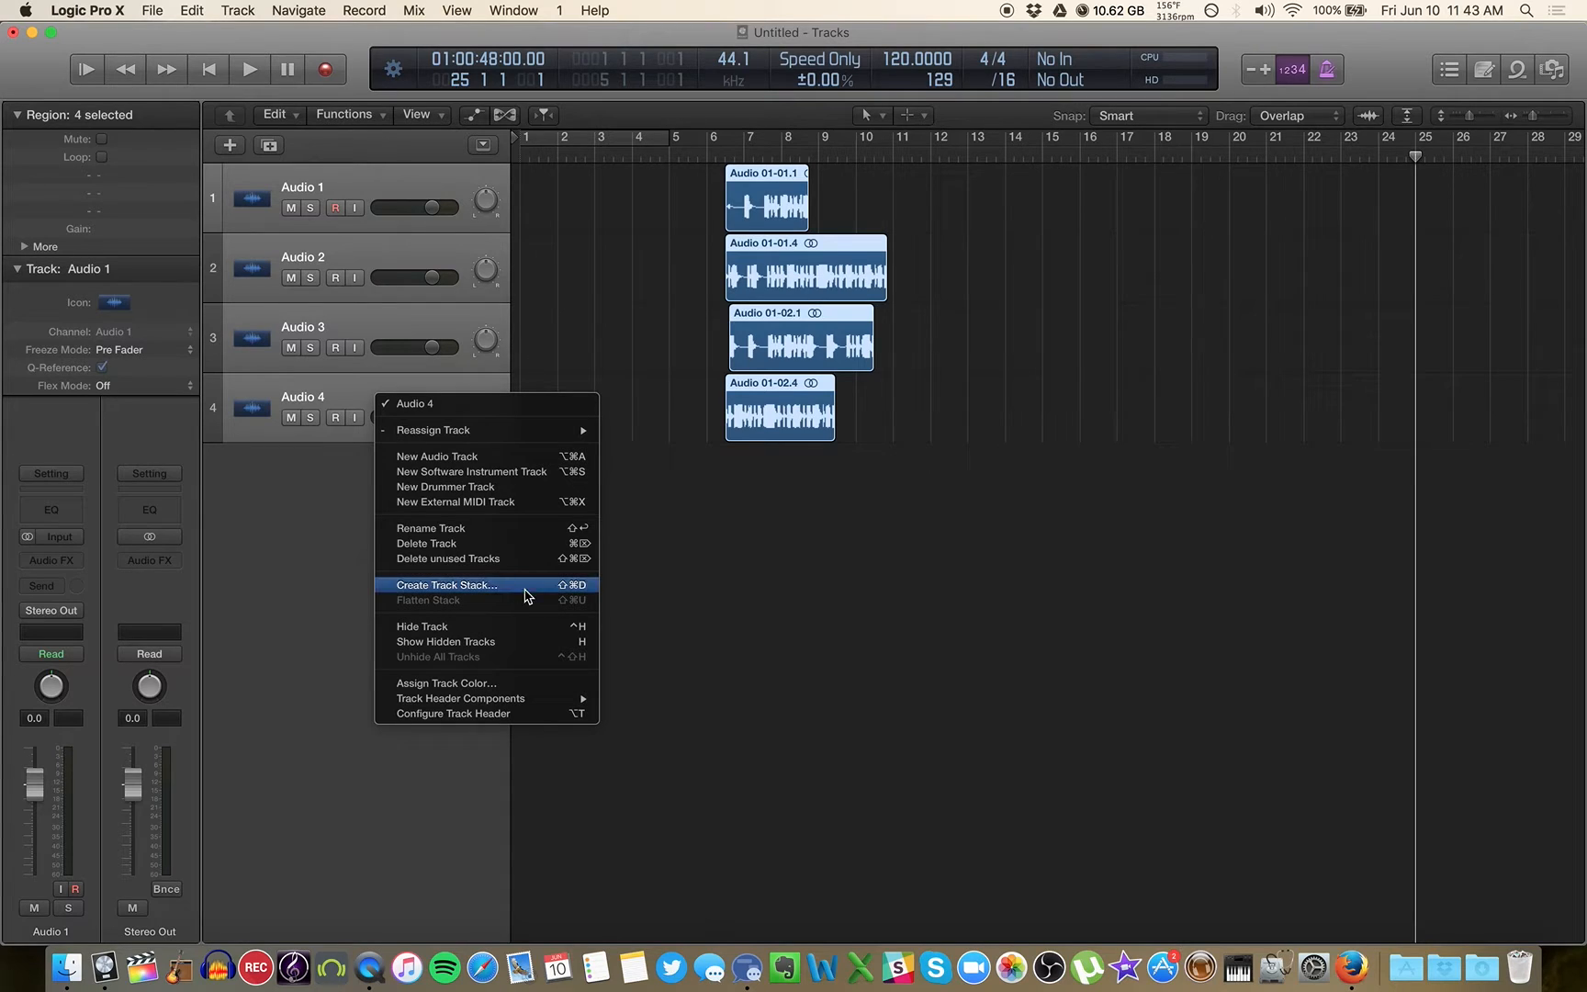
mouse_move(592, 595)
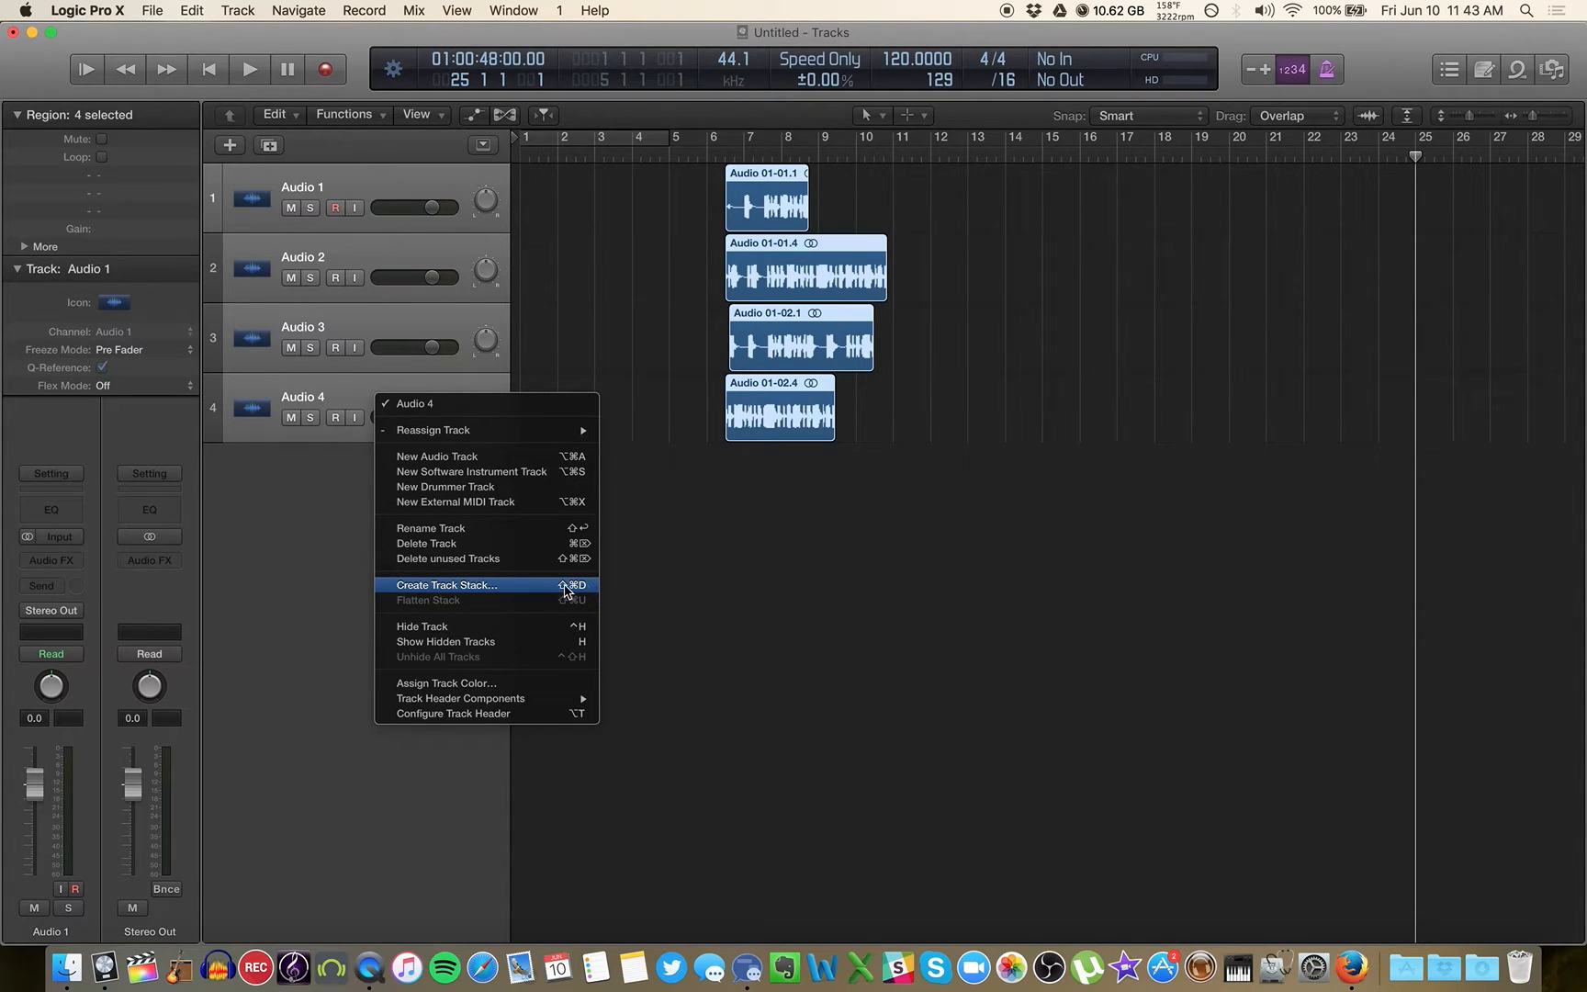
mouse_move(590, 592)
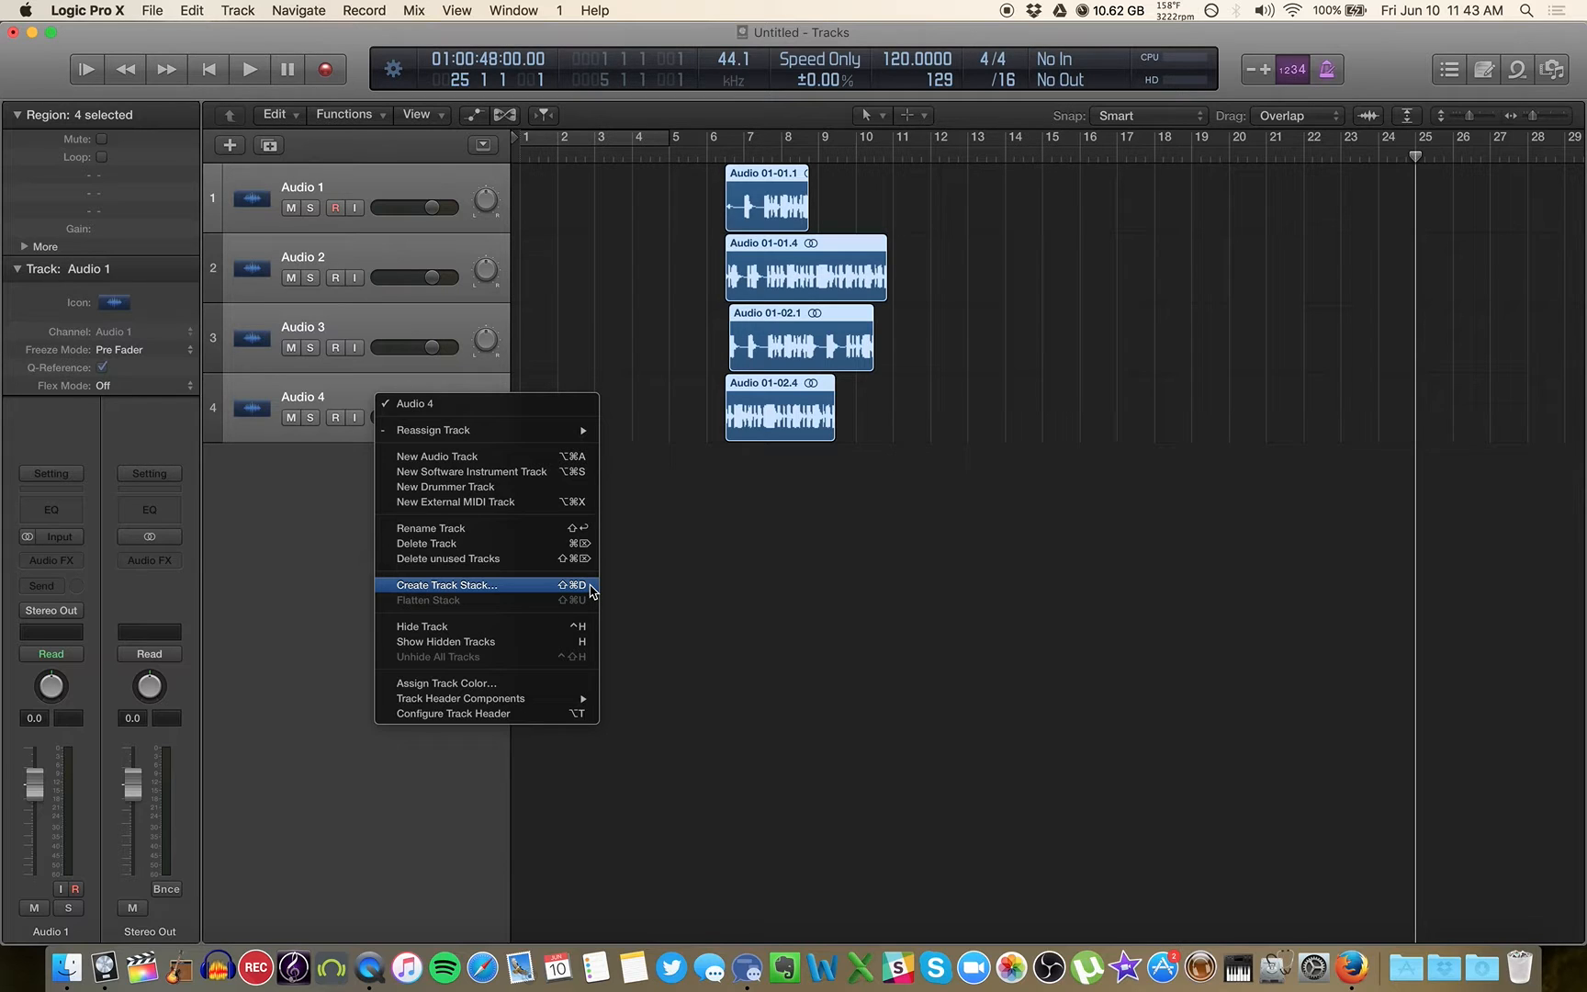
click(447, 584)
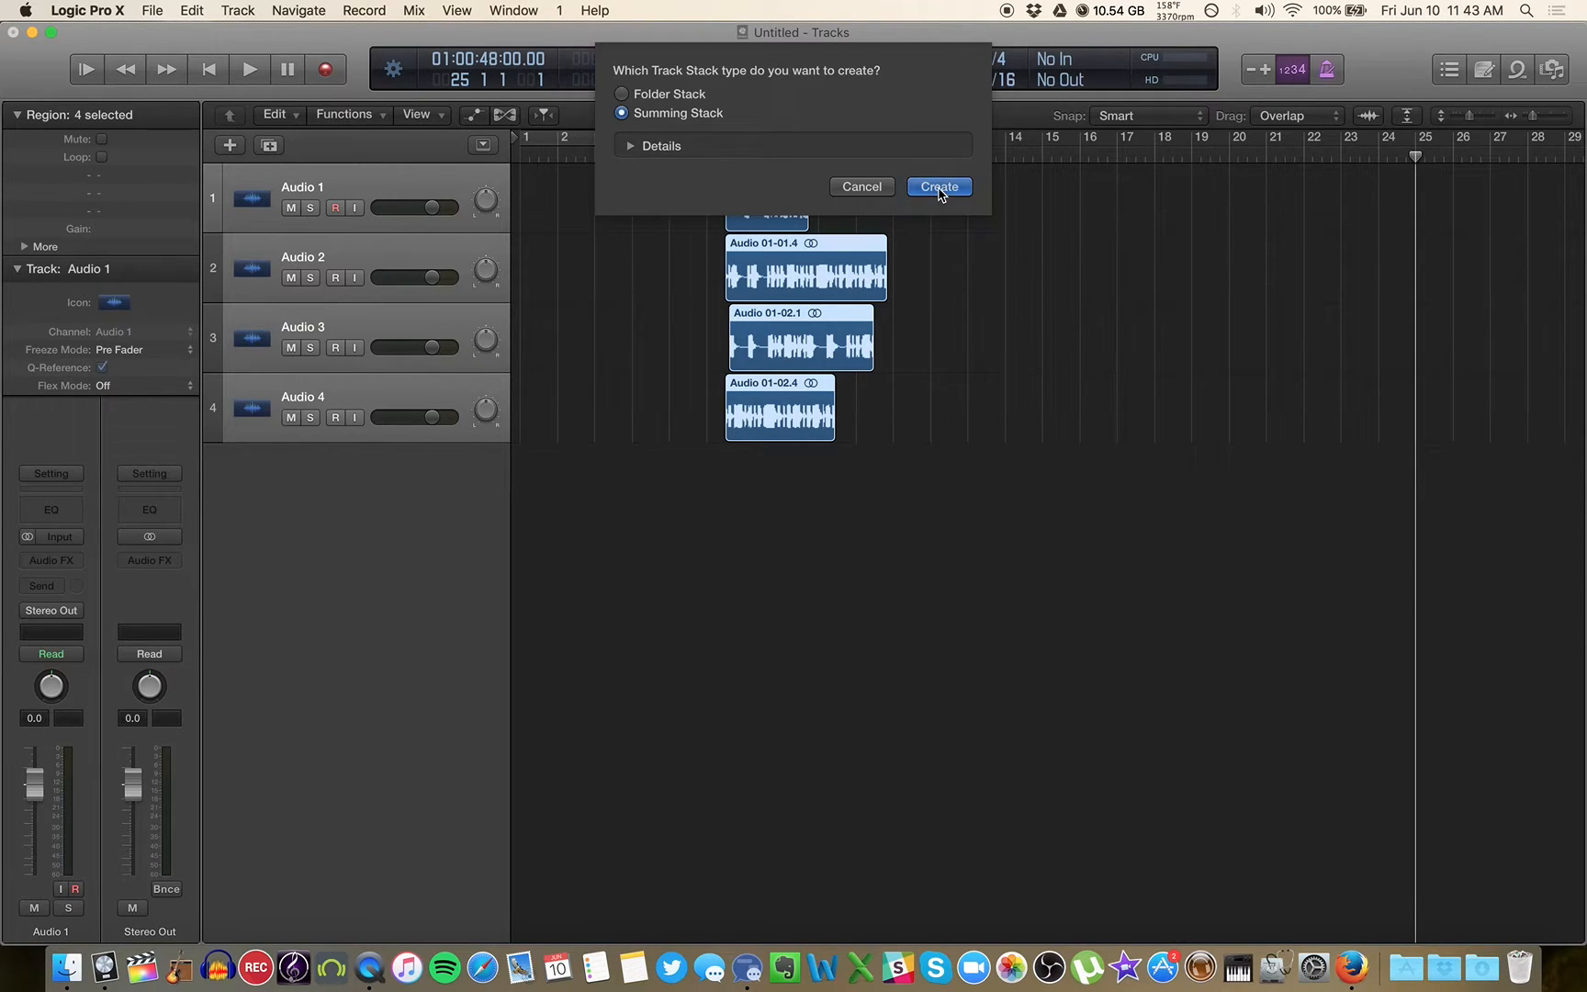
Step: Create the Sum 1 summing stack, check its four tracks, and leave it collapsed
click(937, 185)
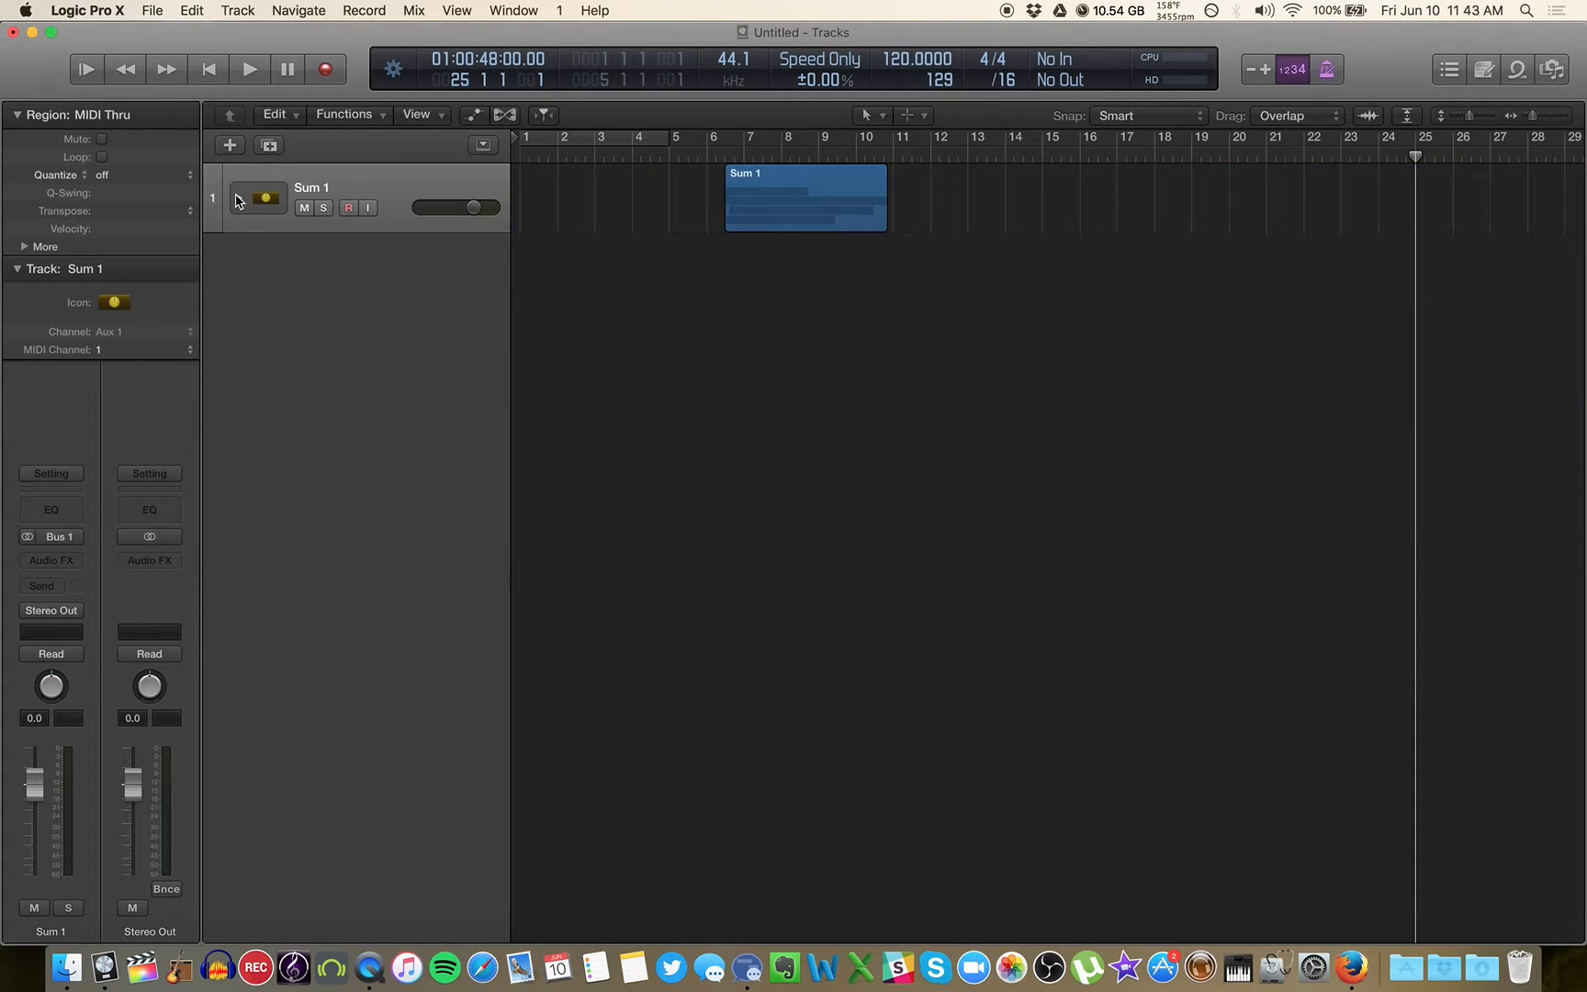
click(237, 198)
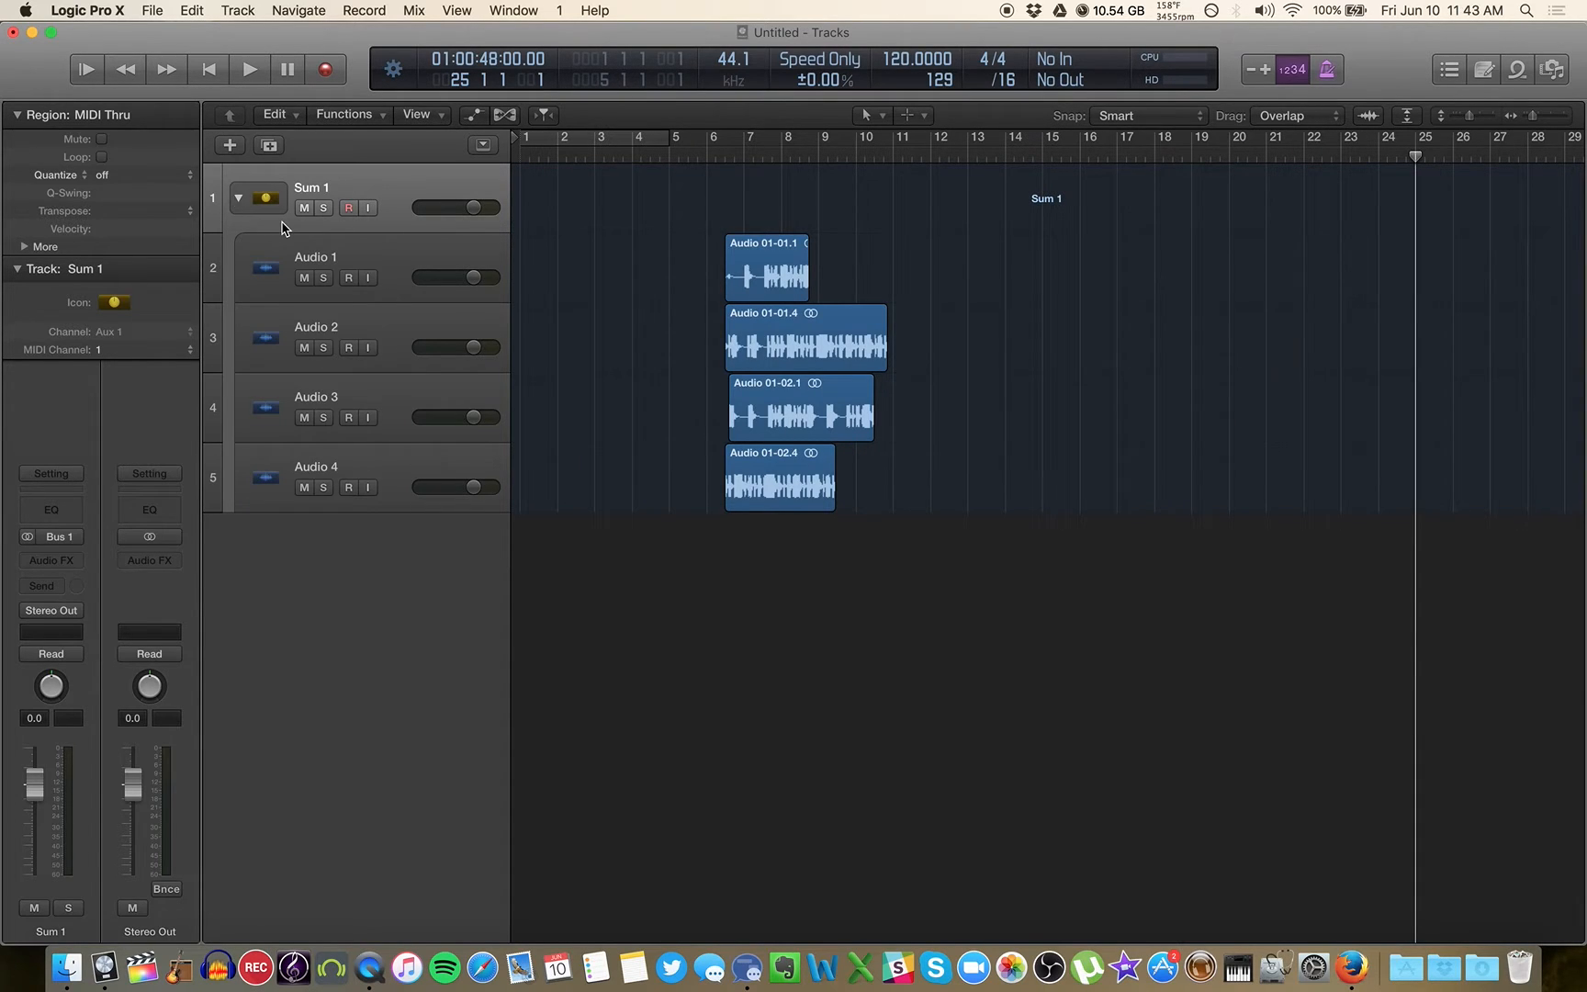
mouse_move(287, 228)
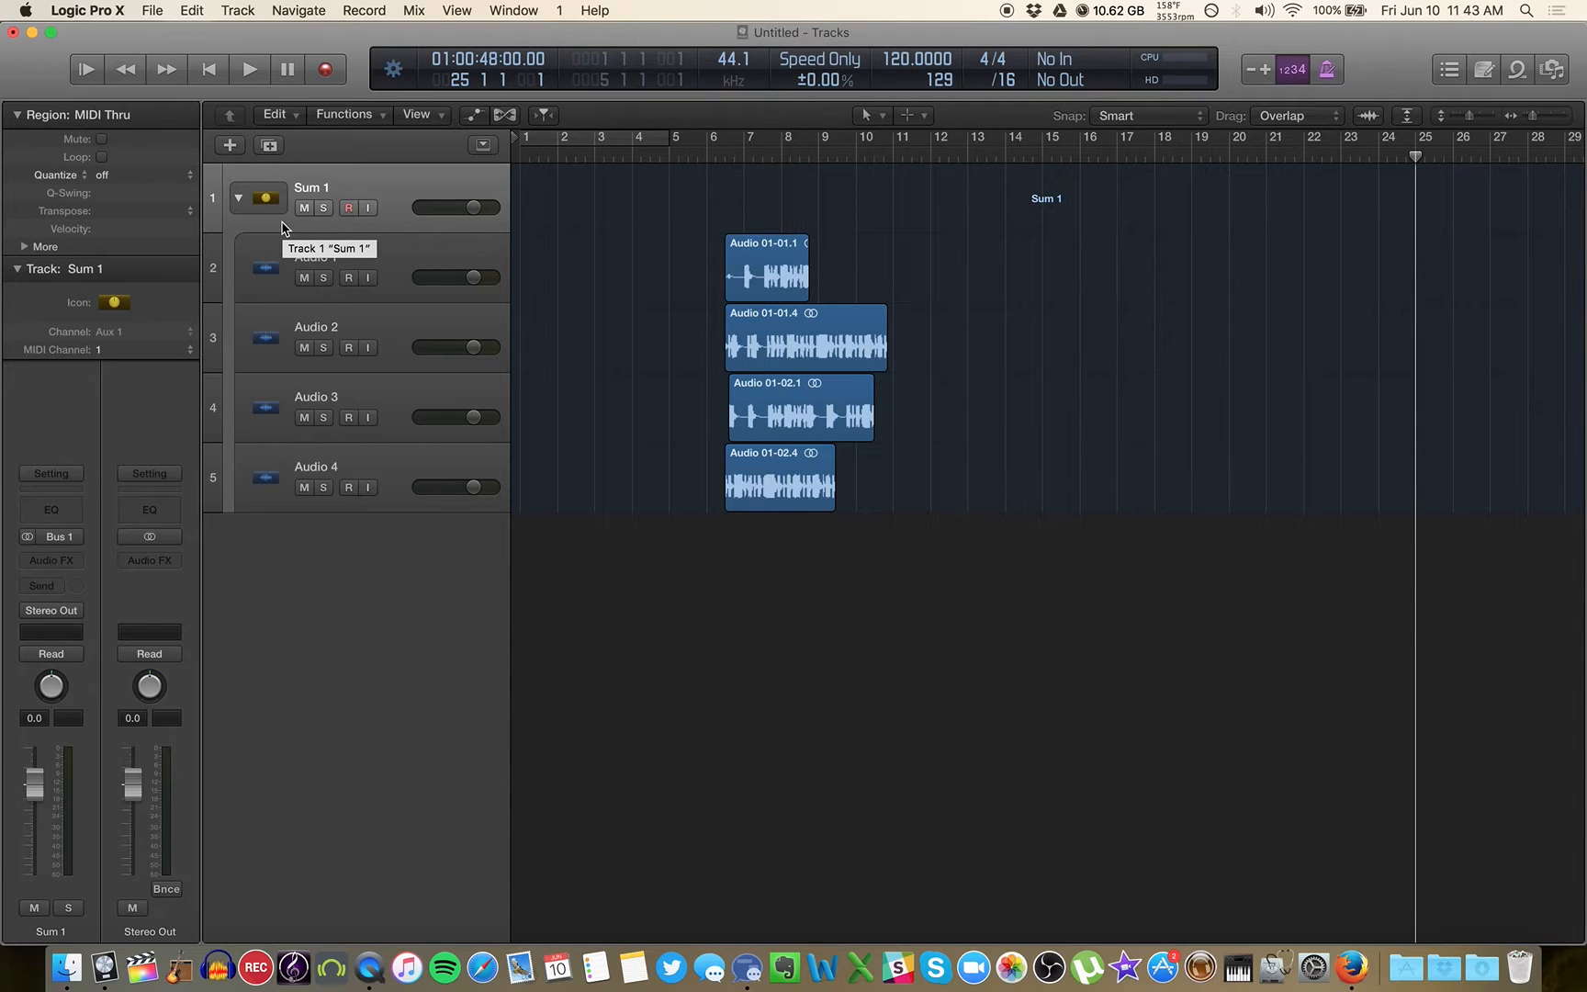
mouse_move(467, 274)
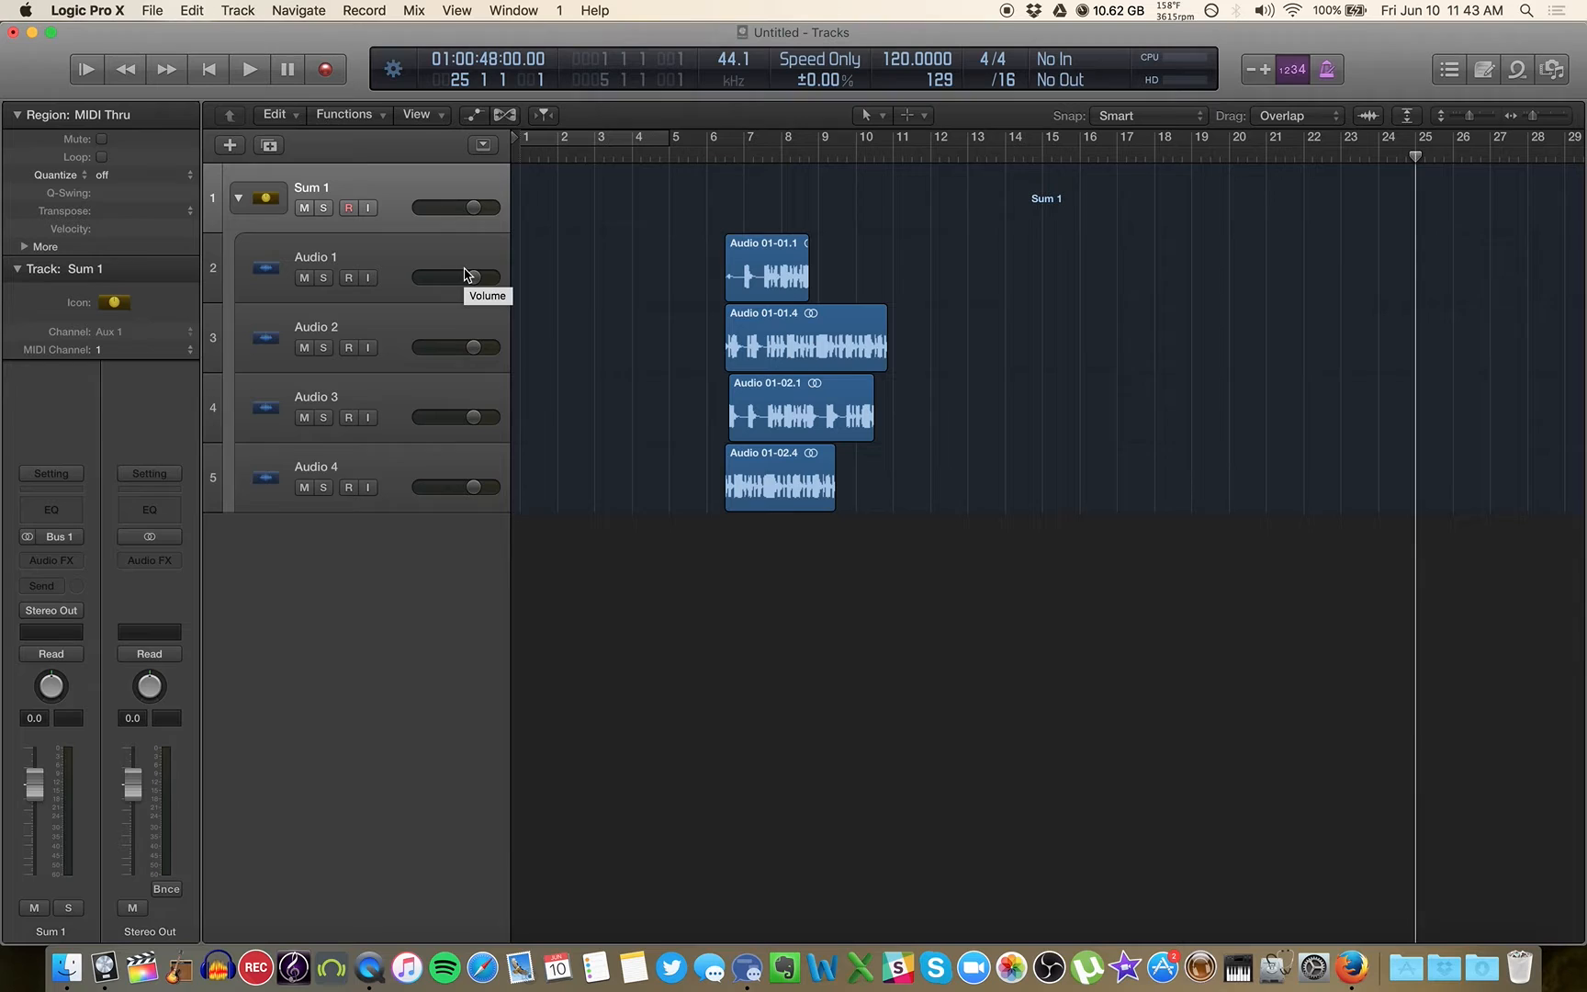
click(237, 197)
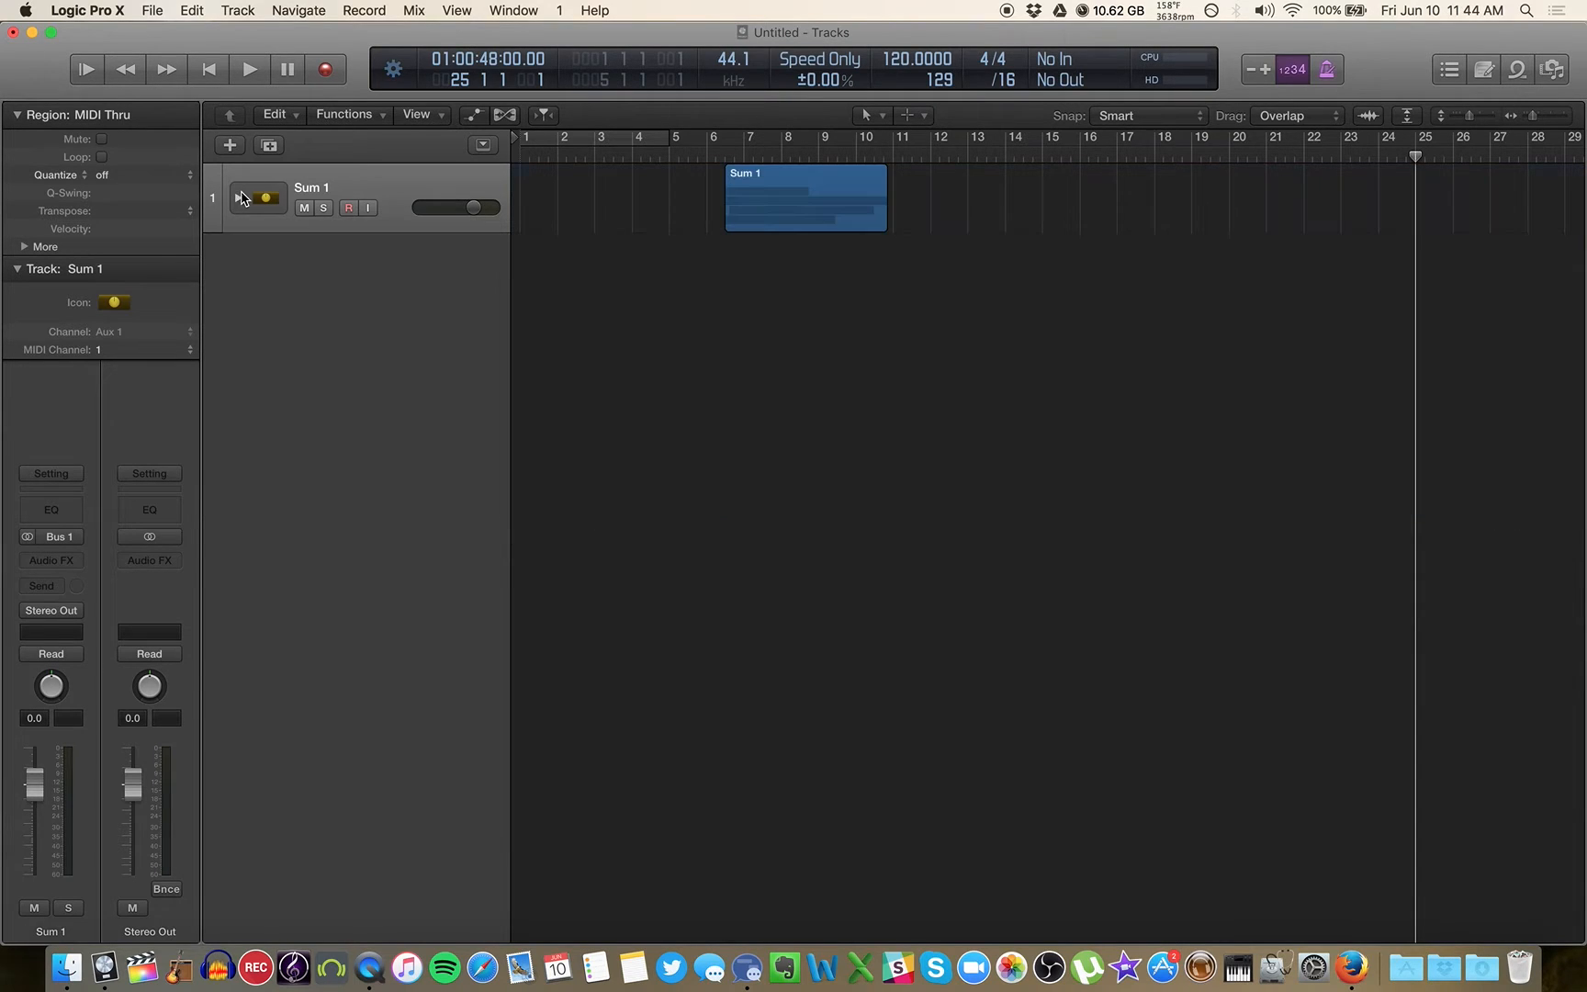
mouse_move(349, 298)
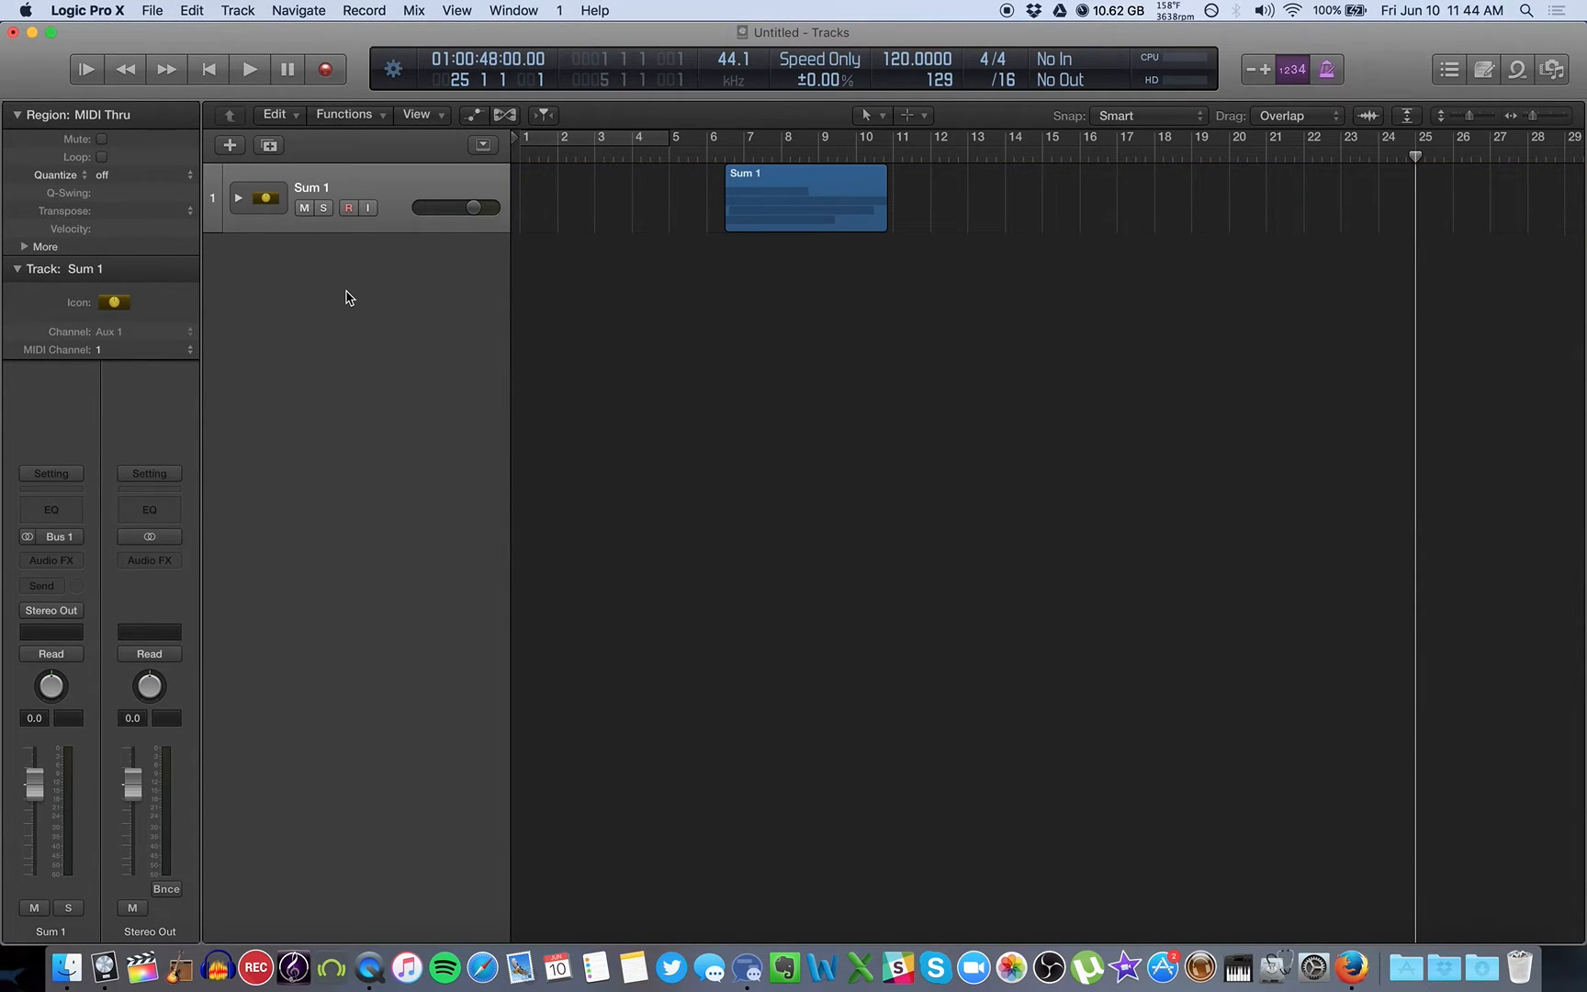
Step: Expand Sum 1 and mute the regions on Audio 2, 3 and 4, keeping Audio 1 audible
click(239, 197)
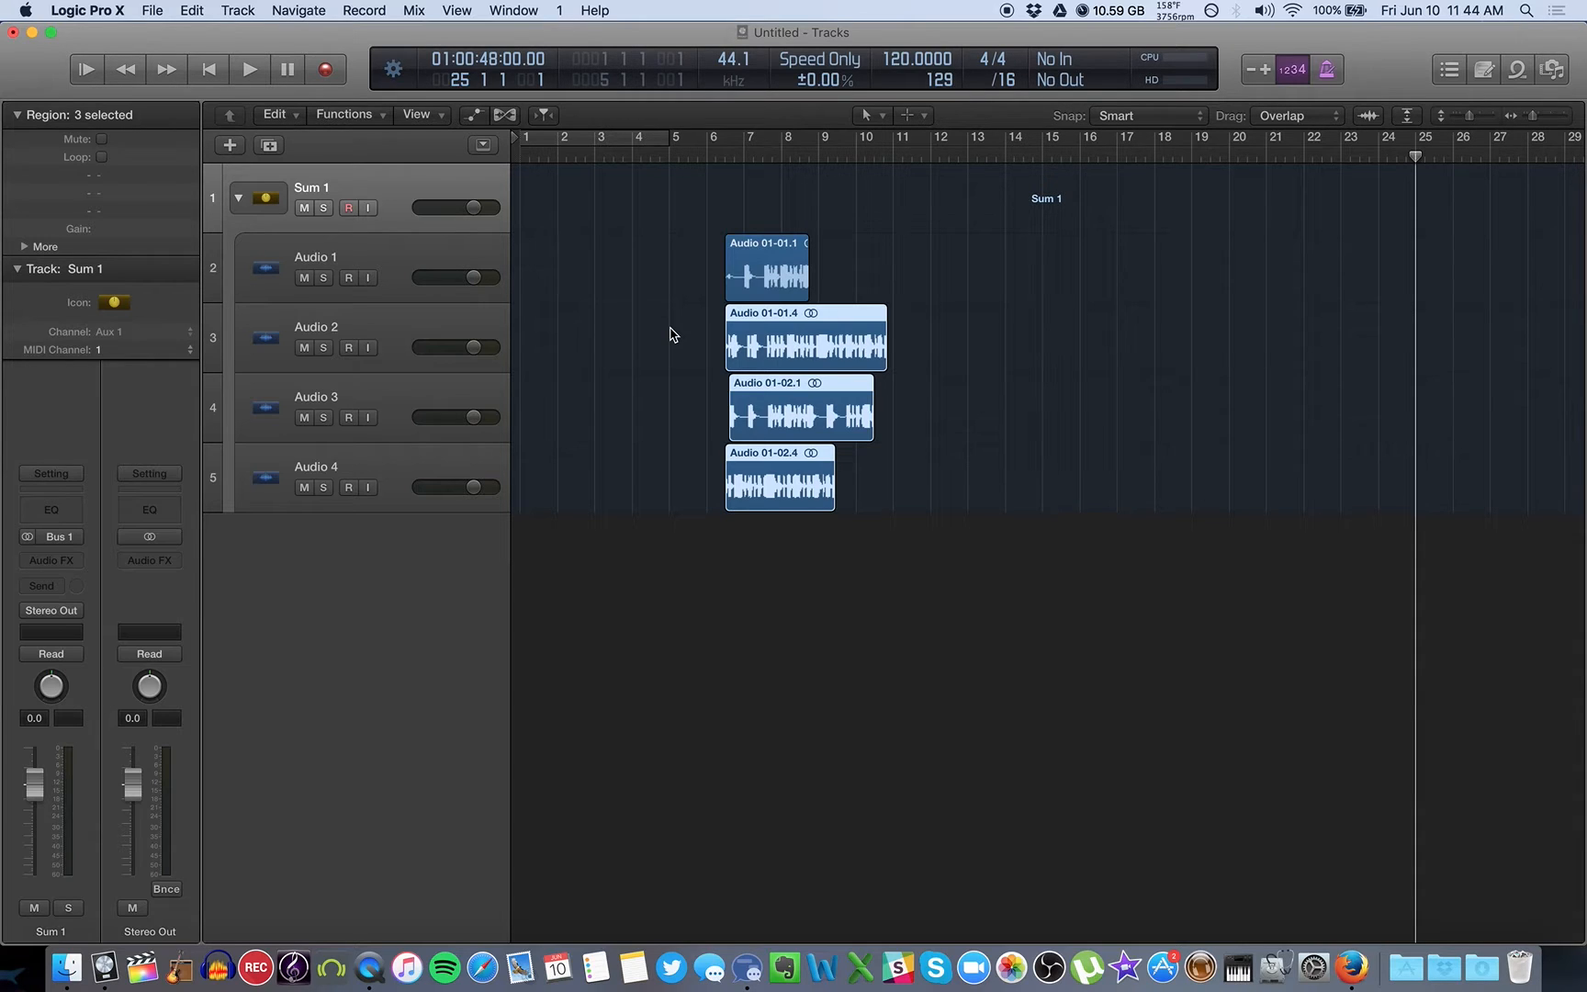
click(103, 138)
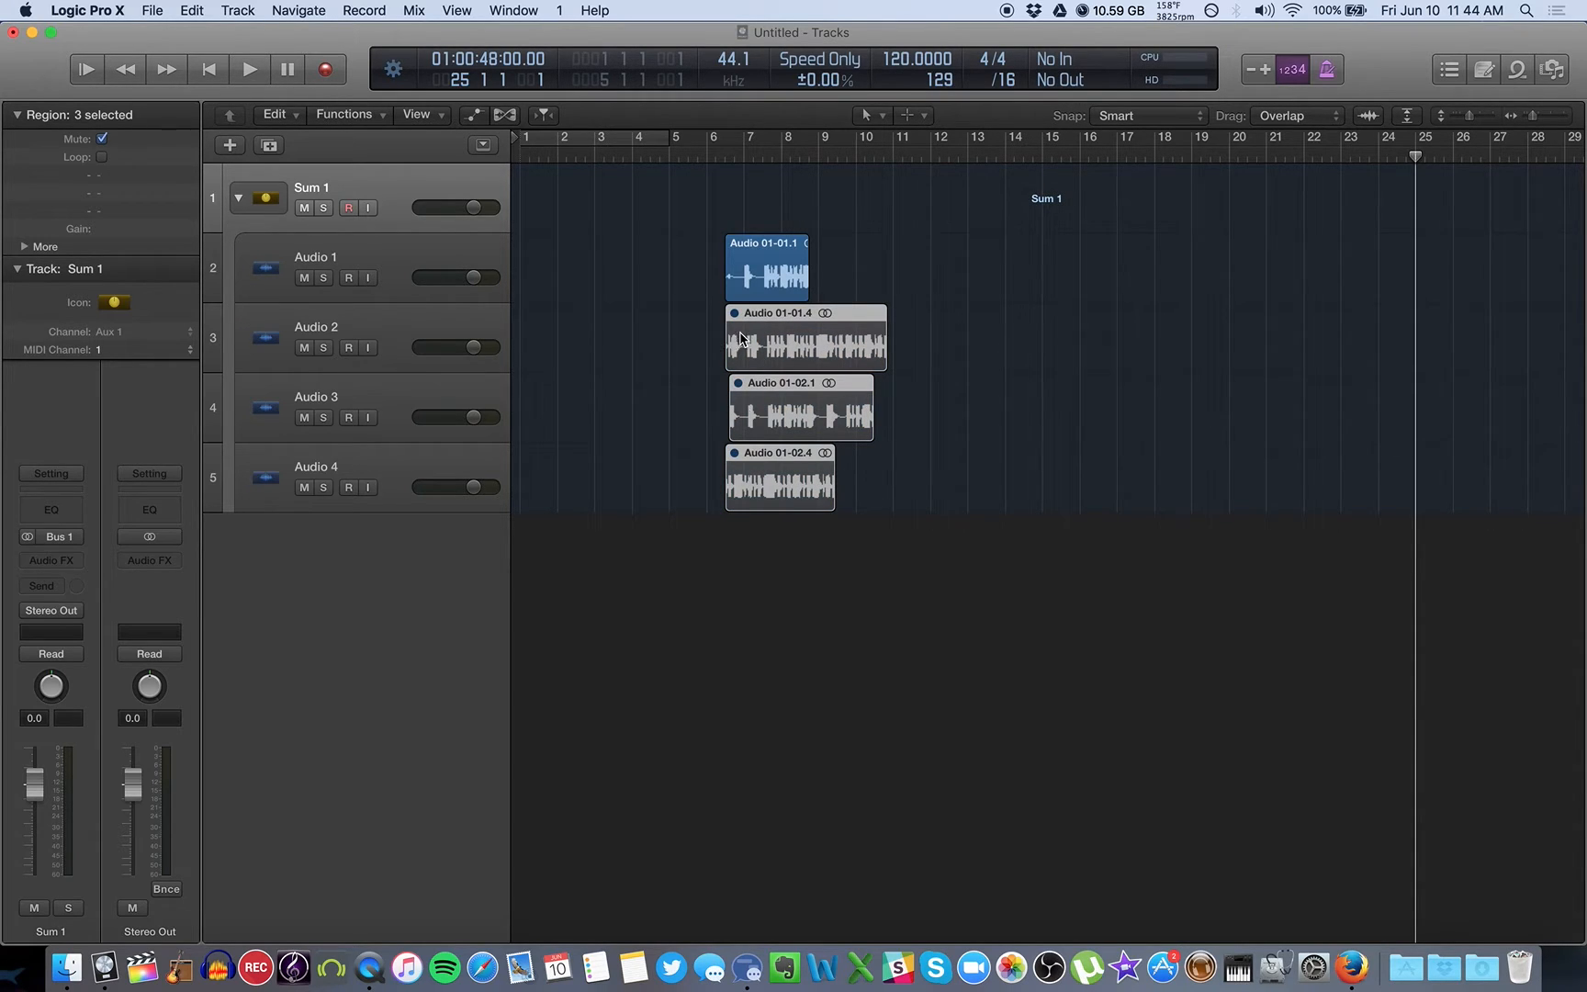
mouse_move(928, 334)
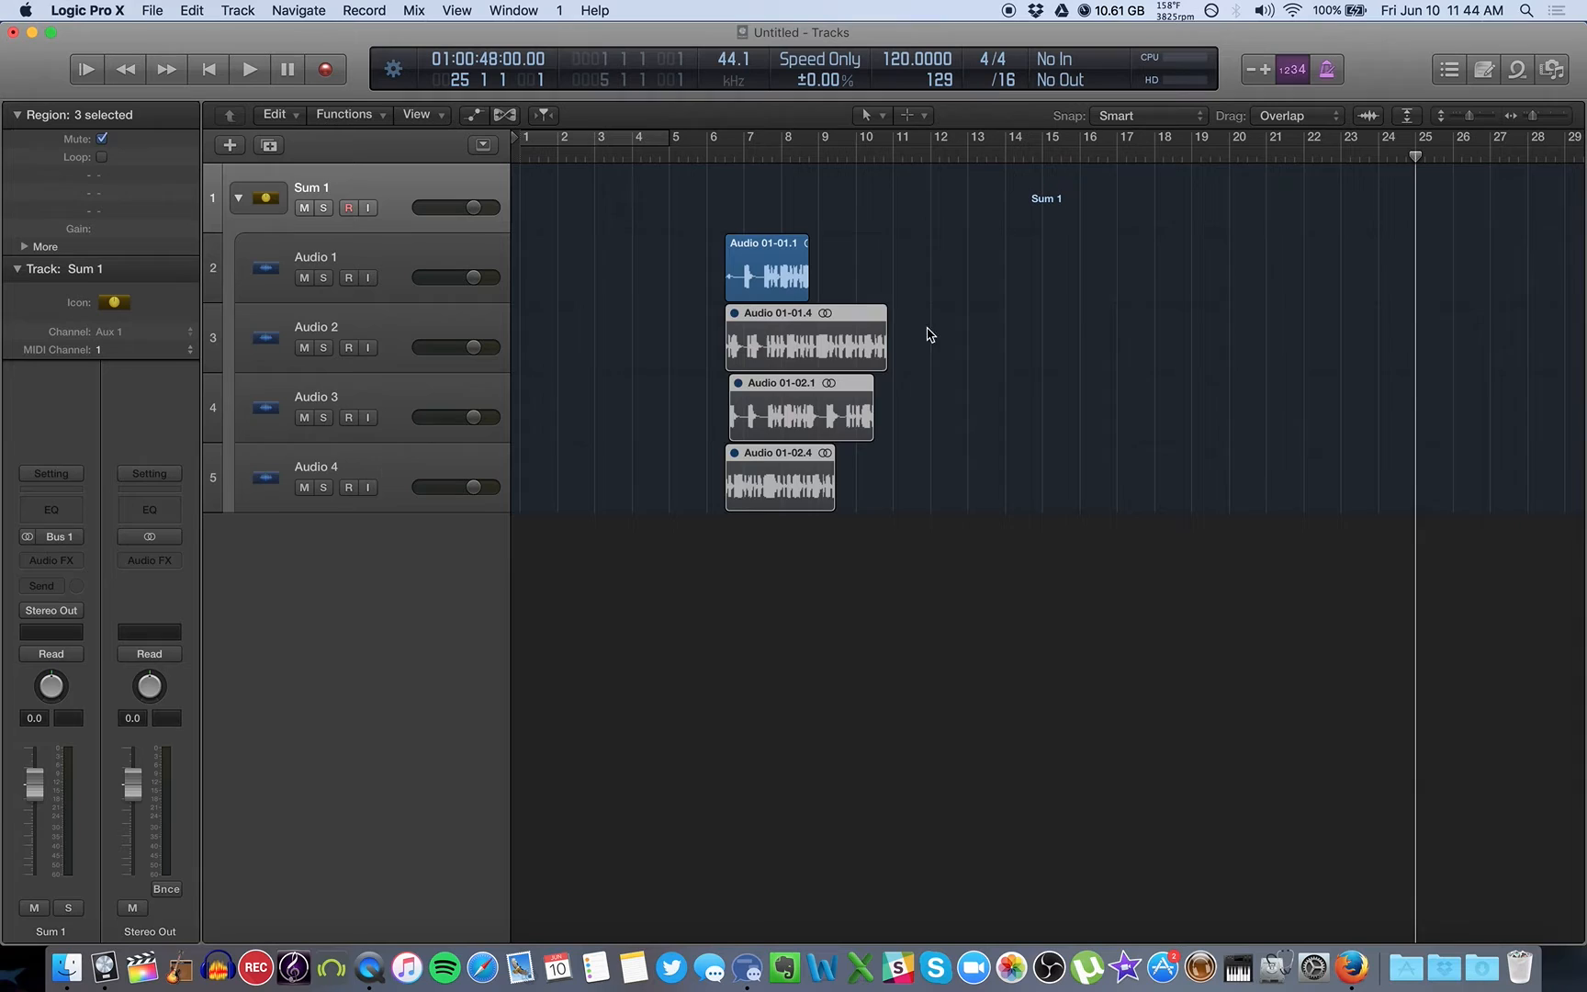
mouse_move(687, 343)
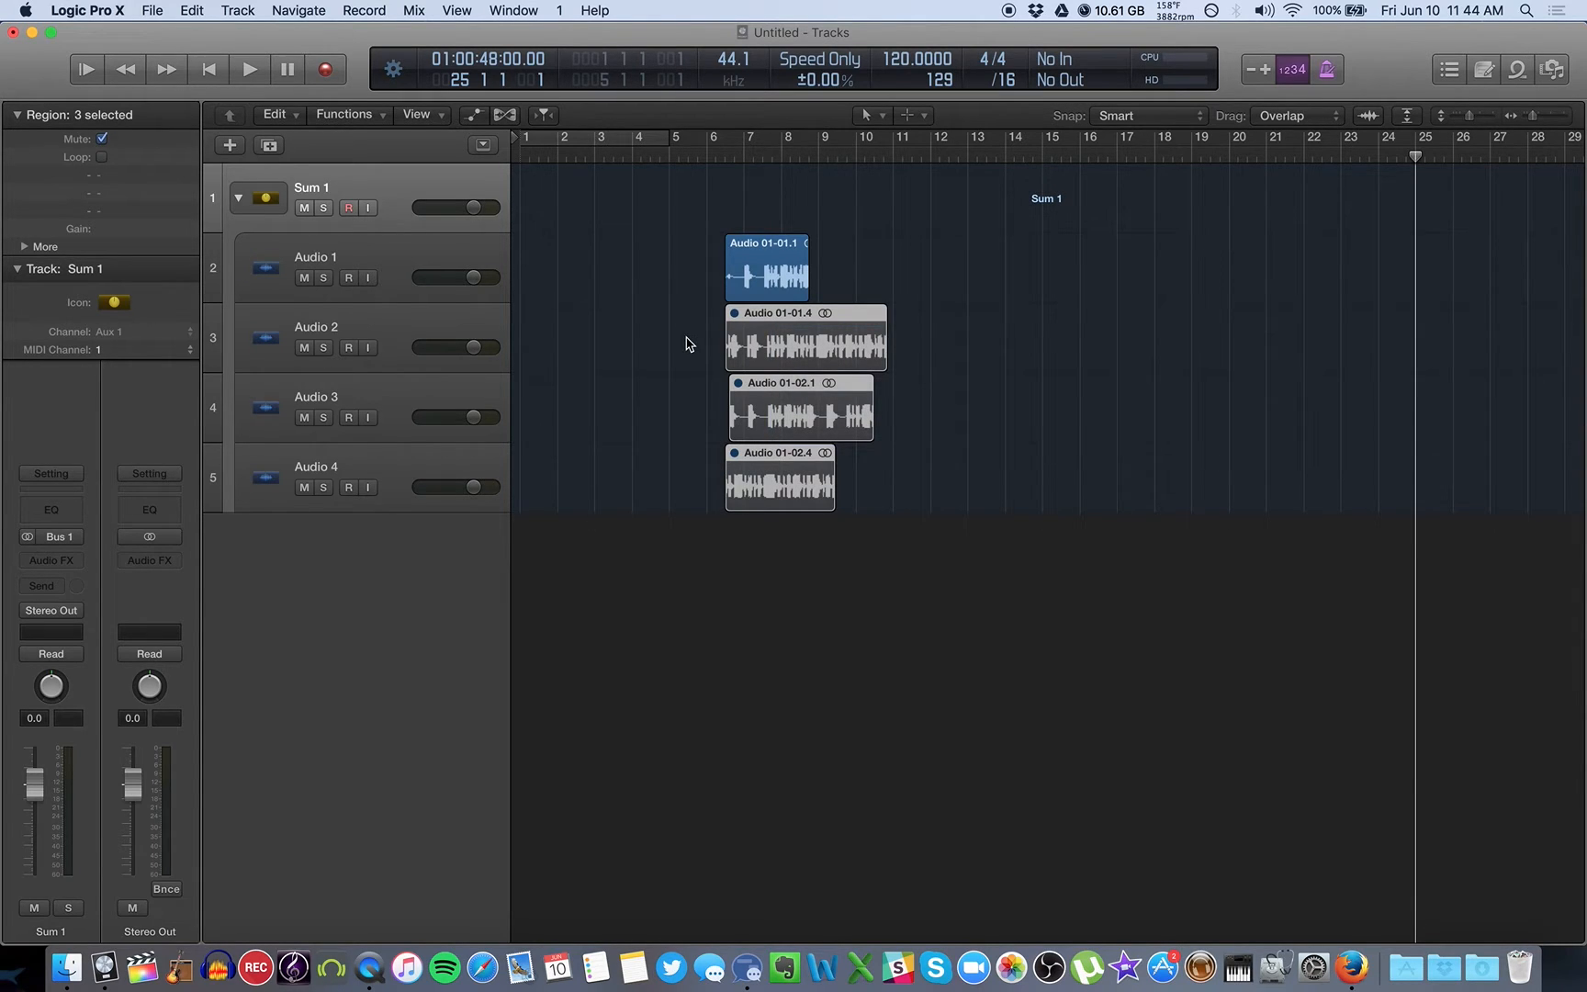